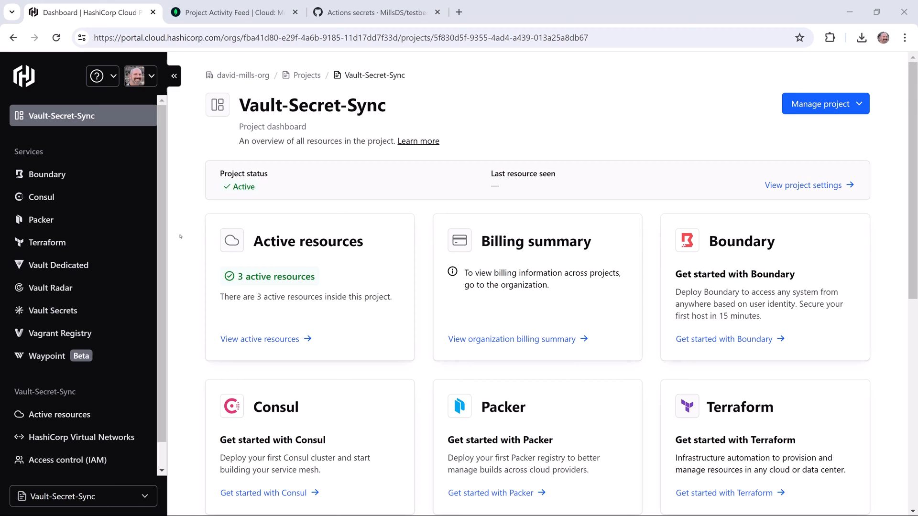
mouse_move(46, 311)
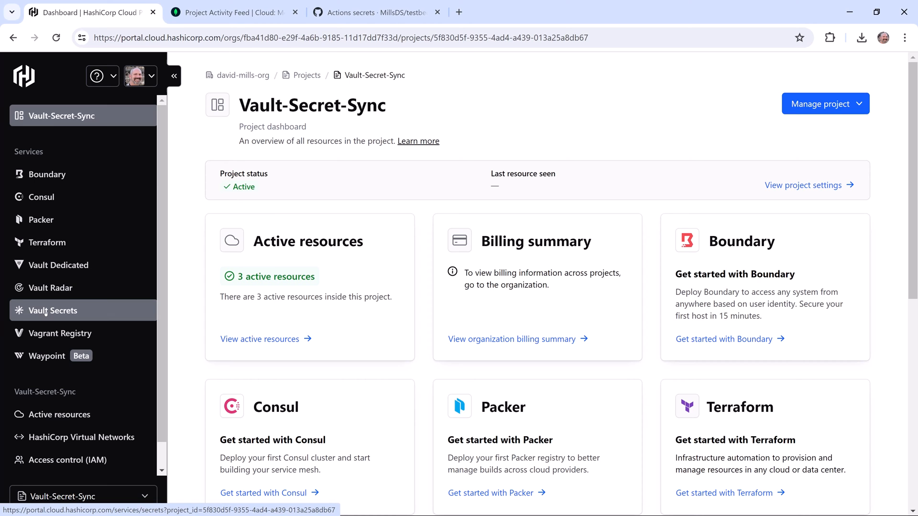
Open the Vault Secrets service overview for the Vault-Secret-Sync project
left_click(53, 310)
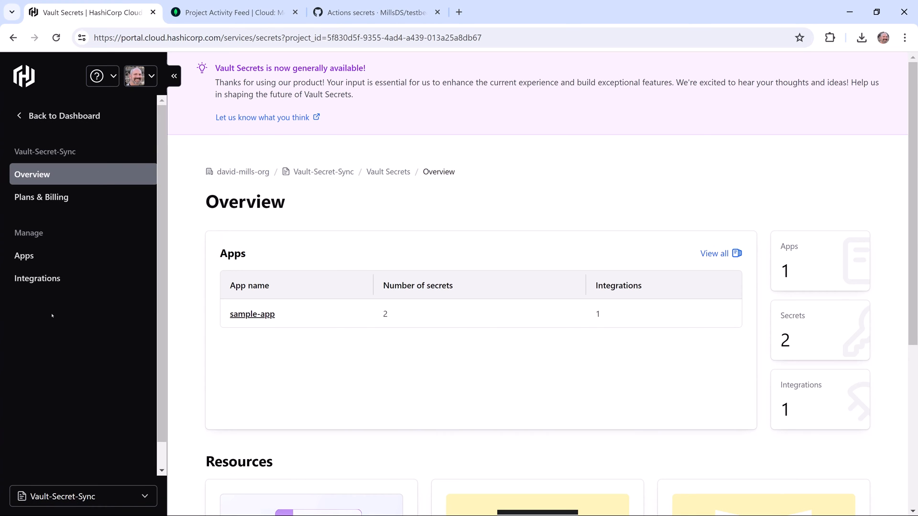
mouse_move(334, 230)
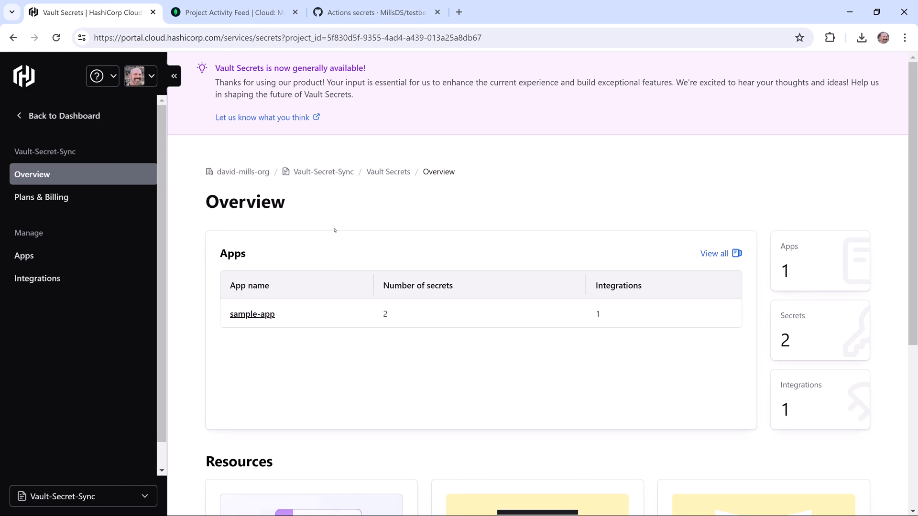
mouse_move(260, 320)
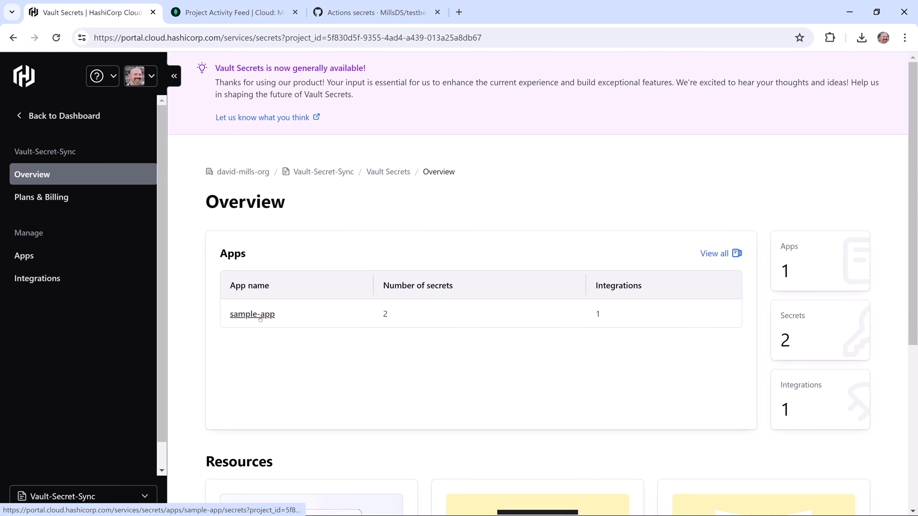
Open sample-app's secrets and scroll to database_password and the rotating MongoRotate secret
left_click(252, 314)
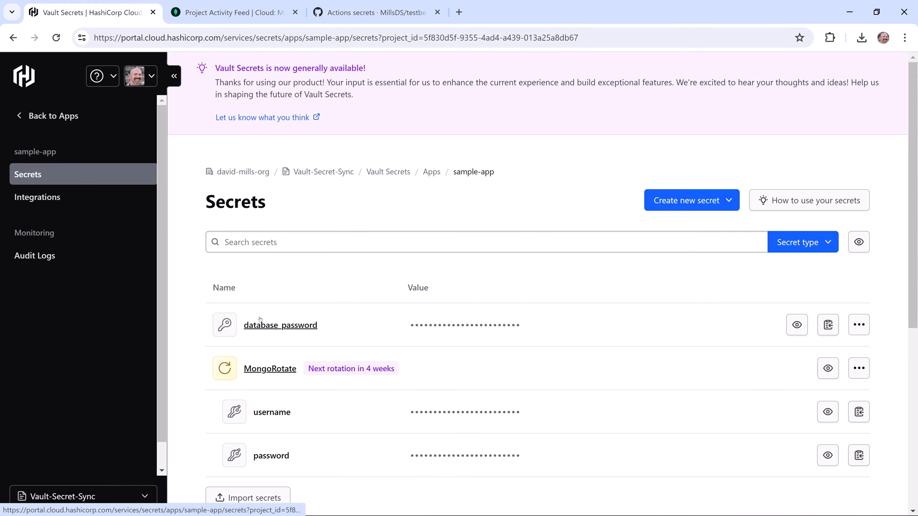
mouse_move(314, 312)
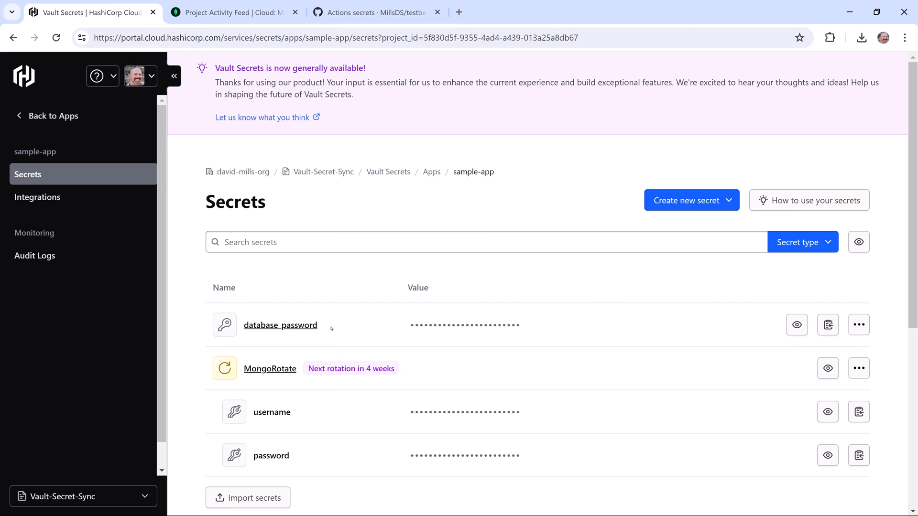
mouse_move(579, 325)
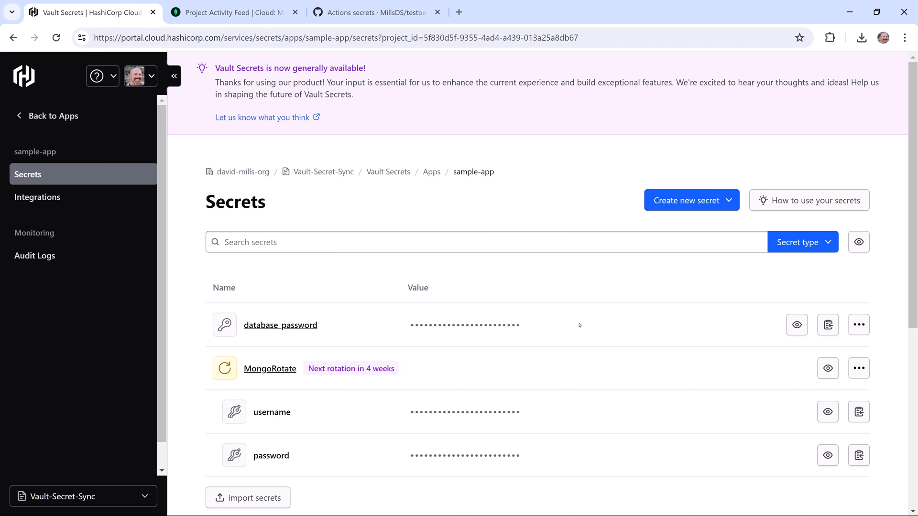
scroll("down", 3)
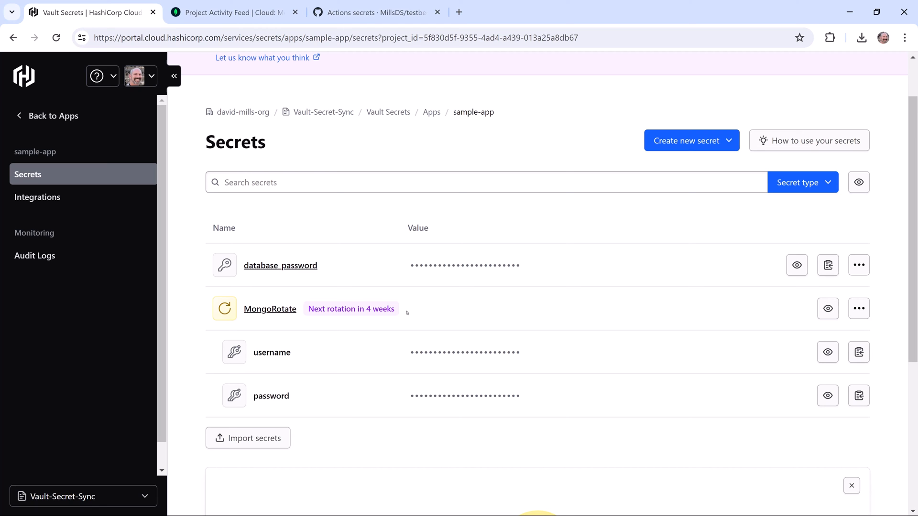
mouse_move(339, 320)
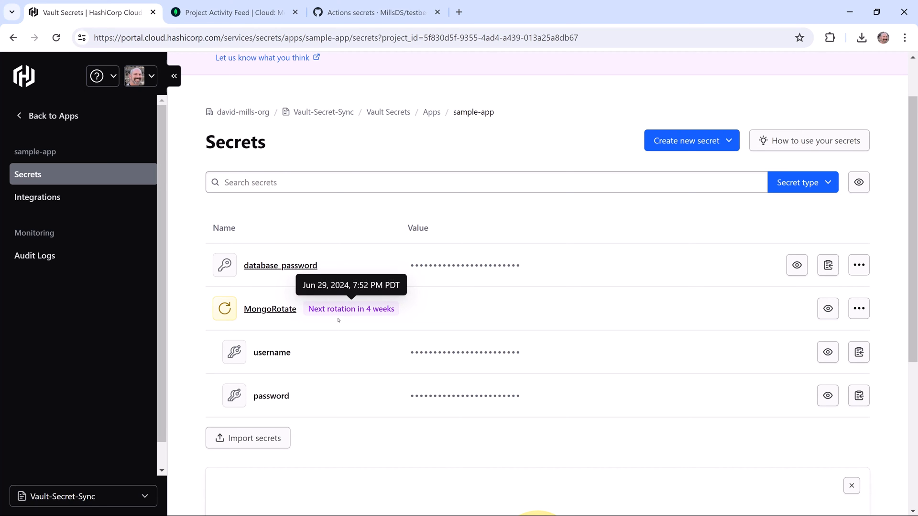
mouse_move(257, 327)
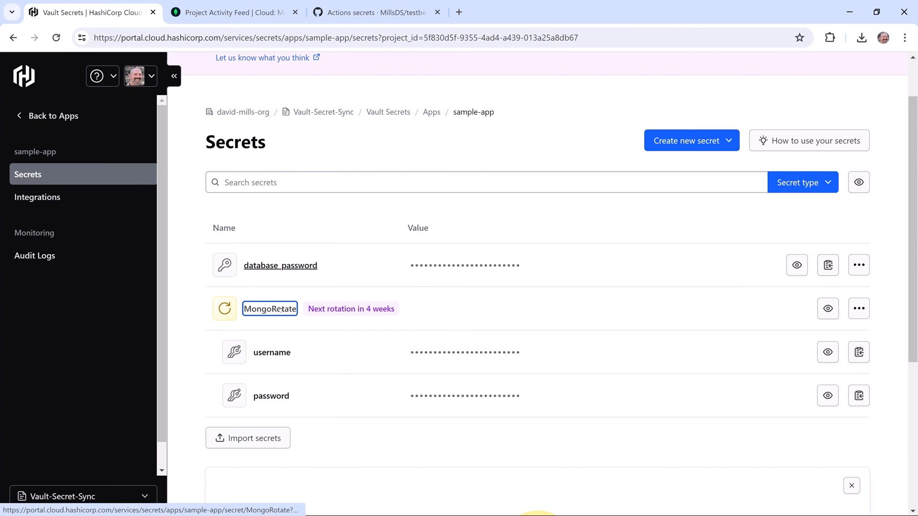
left_click(270, 309)
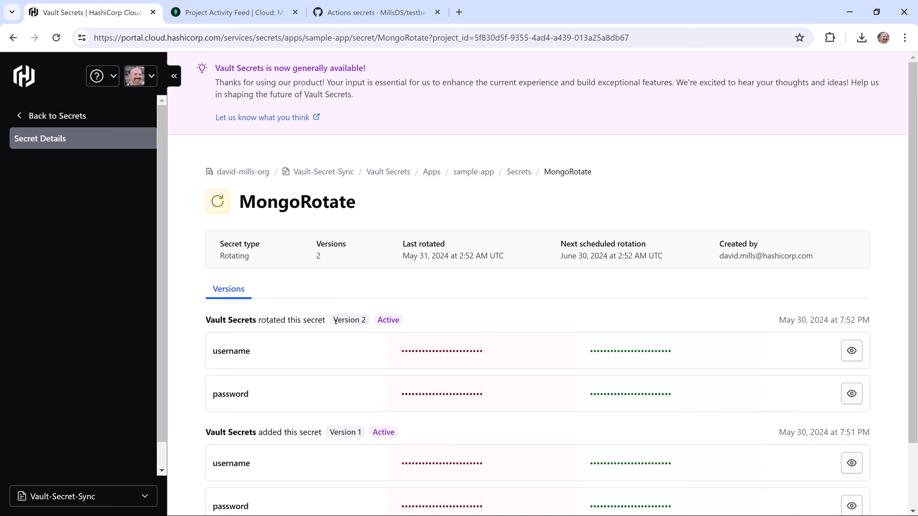
scroll("down", 3)
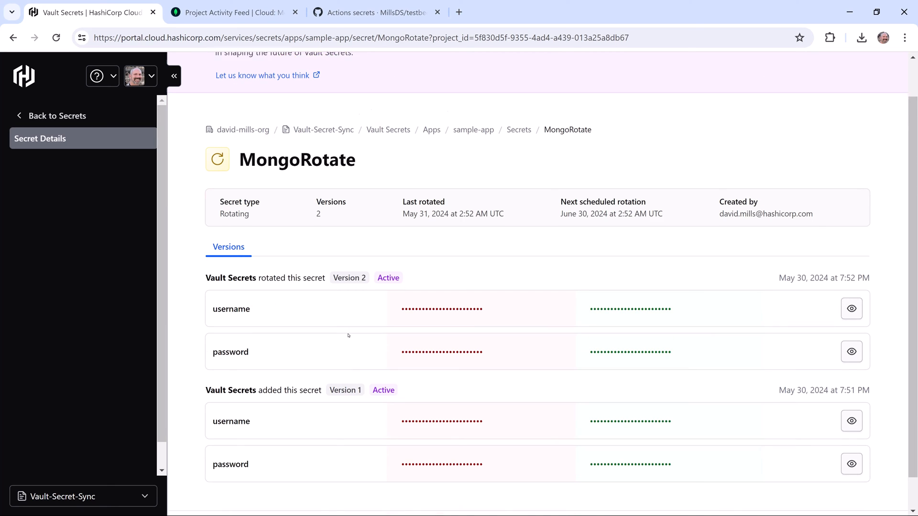
scroll("down", 3)
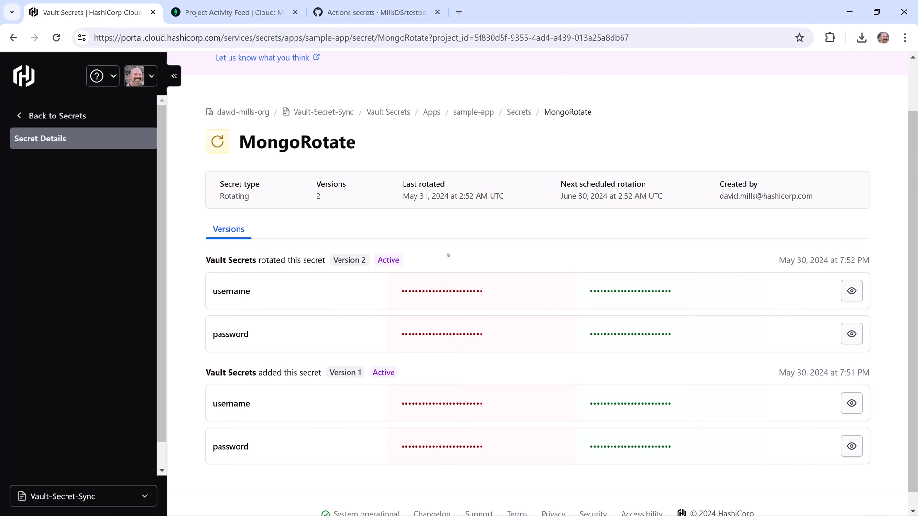
mouse_move(437, 234)
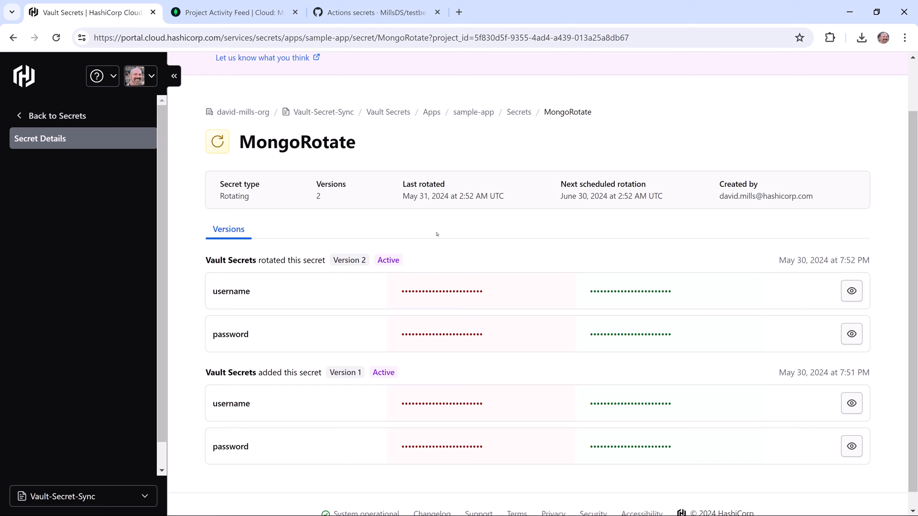
mouse_move(497, 139)
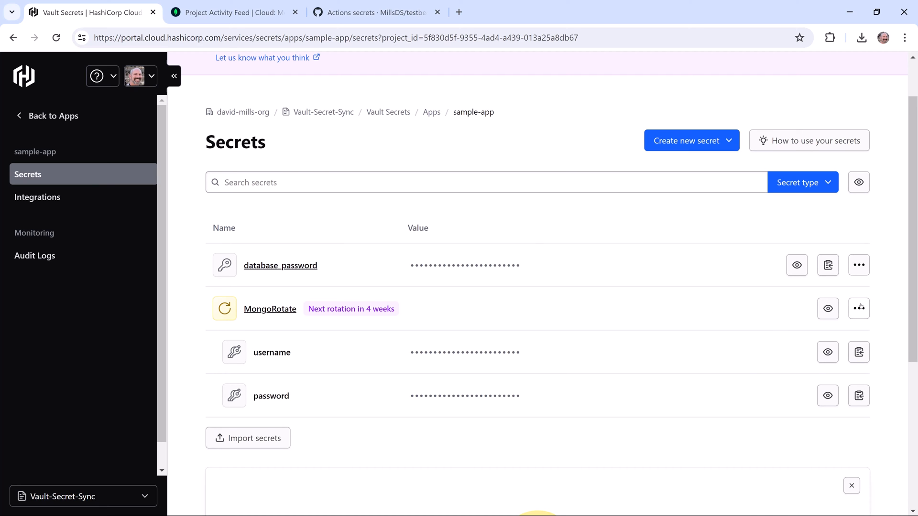
Rotate MongoRotate immediately from its actions menu and confirm the rotation
left_click(859, 308)
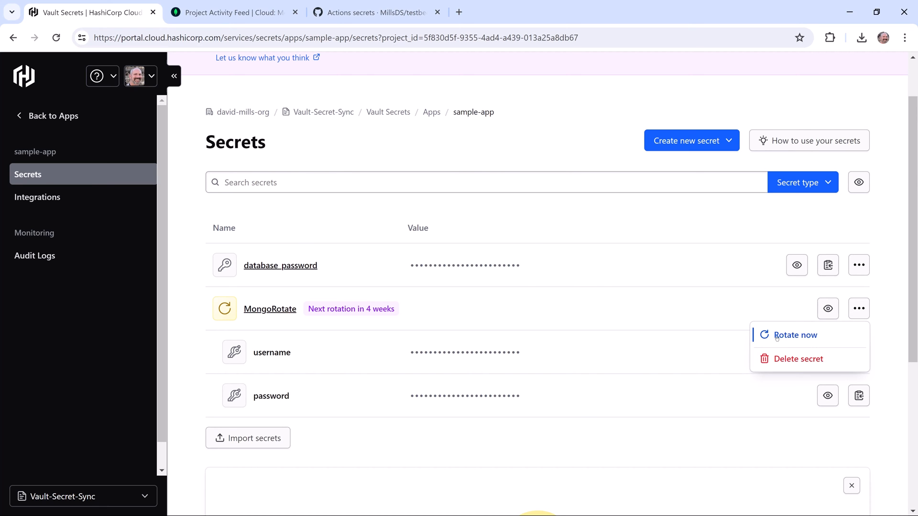
left_click(796, 335)
type("MongoRotate")
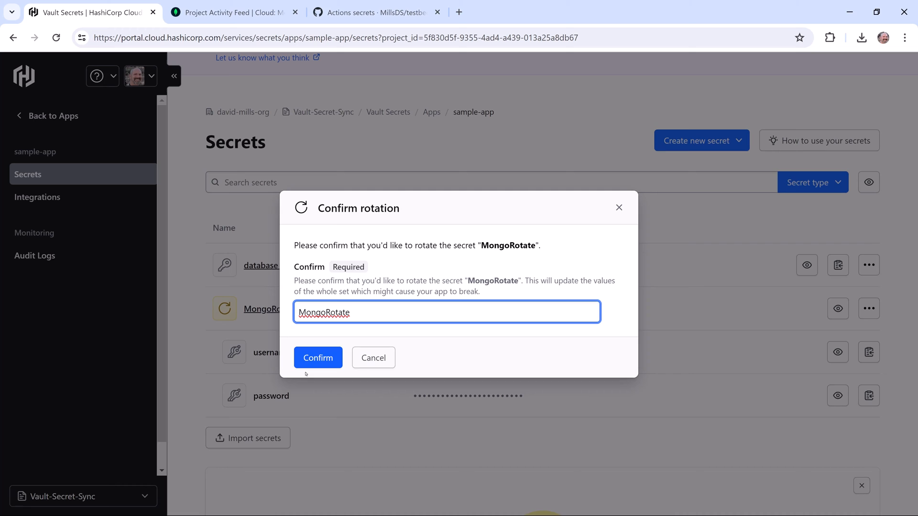
left_click(318, 357)
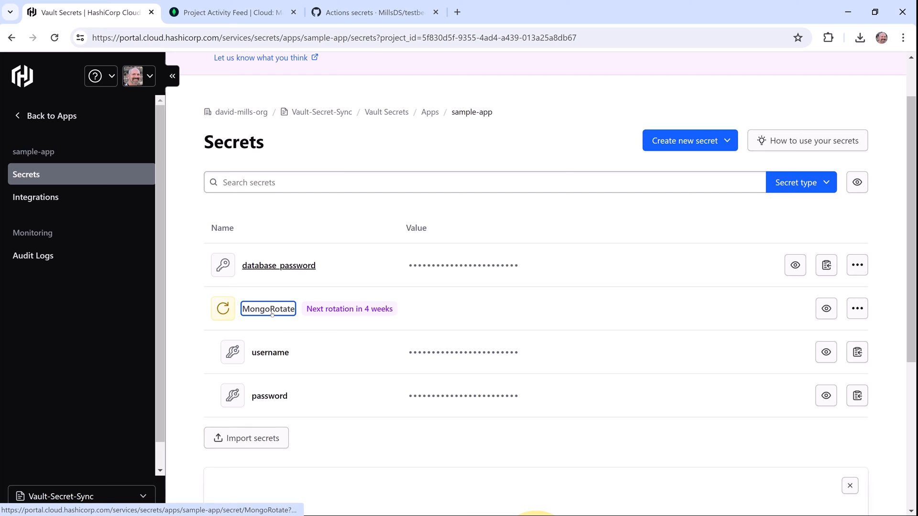
Open MongoRotate to verify active Version 3, revealing then re-masking its username values
left_click(267, 308)
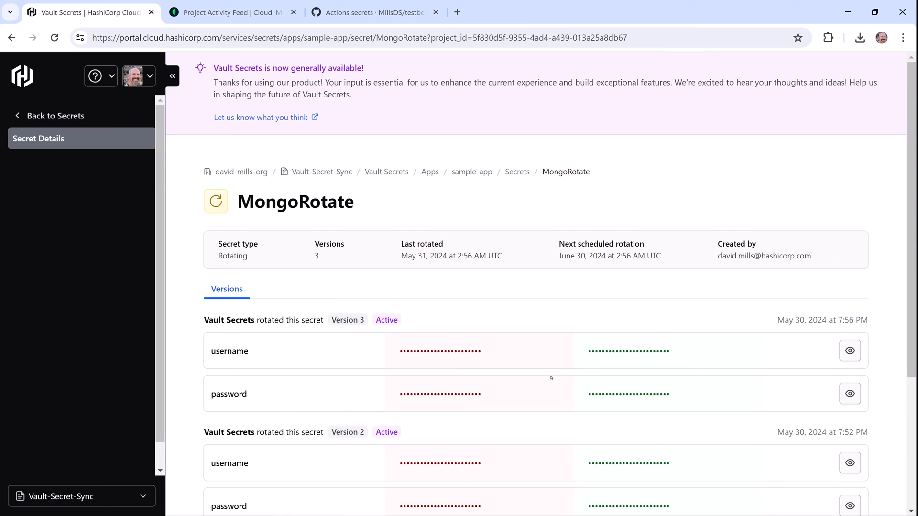
scroll("down", 3)
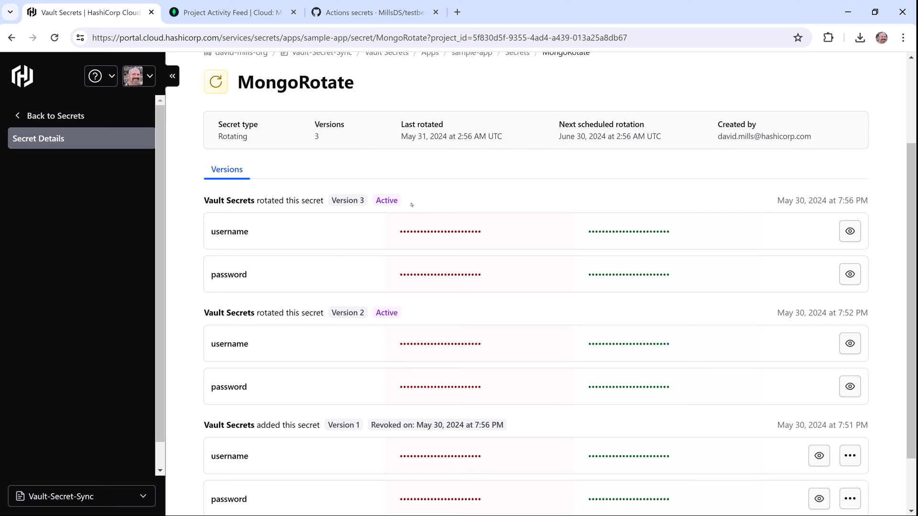
scroll("down", 3)
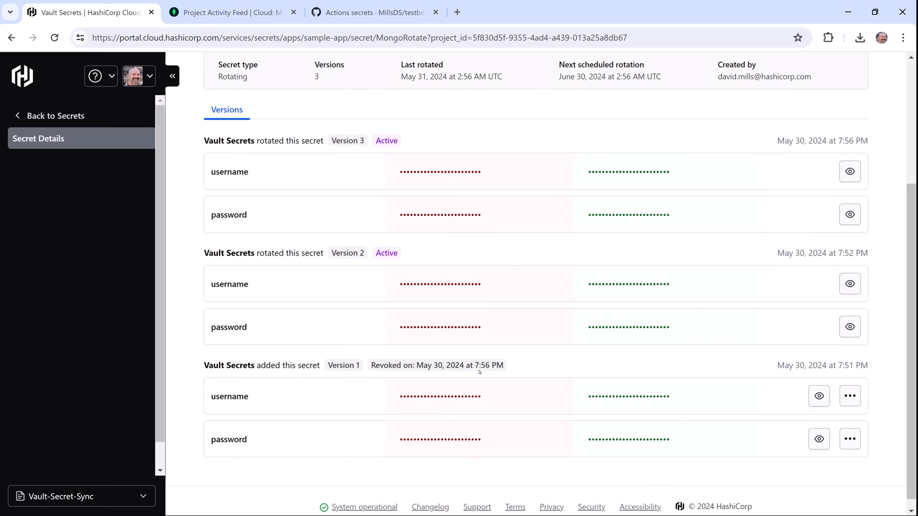
mouse_move(443, 380)
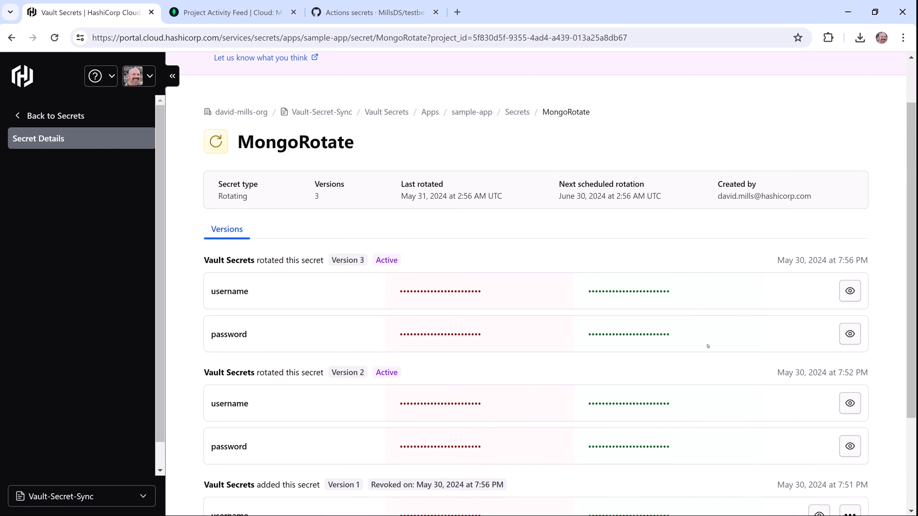
left_click(849, 291)
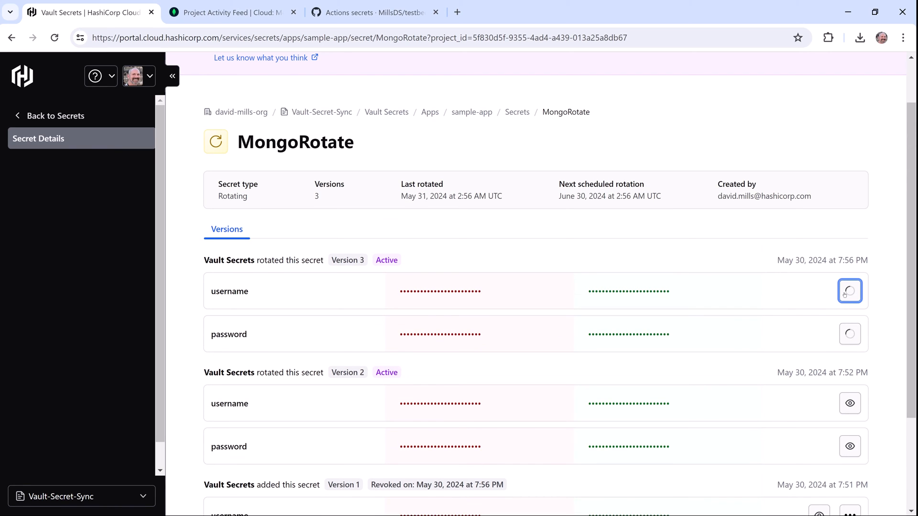
left_click(850, 291)
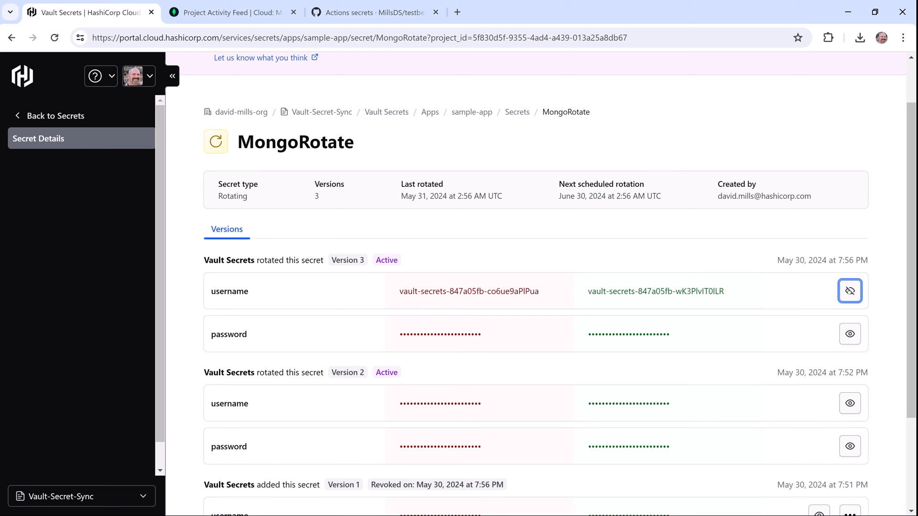
left_click(849, 291)
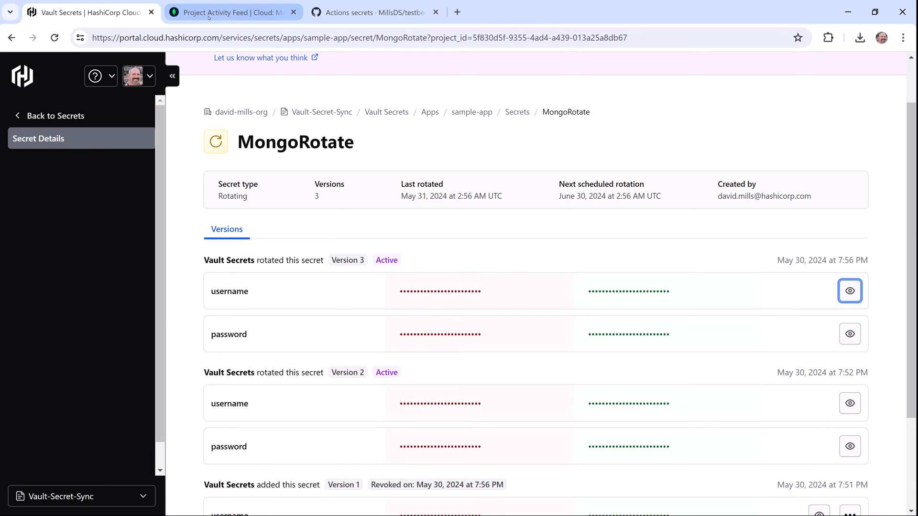
Check the Atlas activity feed for the new vault-secrets user added and old one deleted
left_click(228, 13)
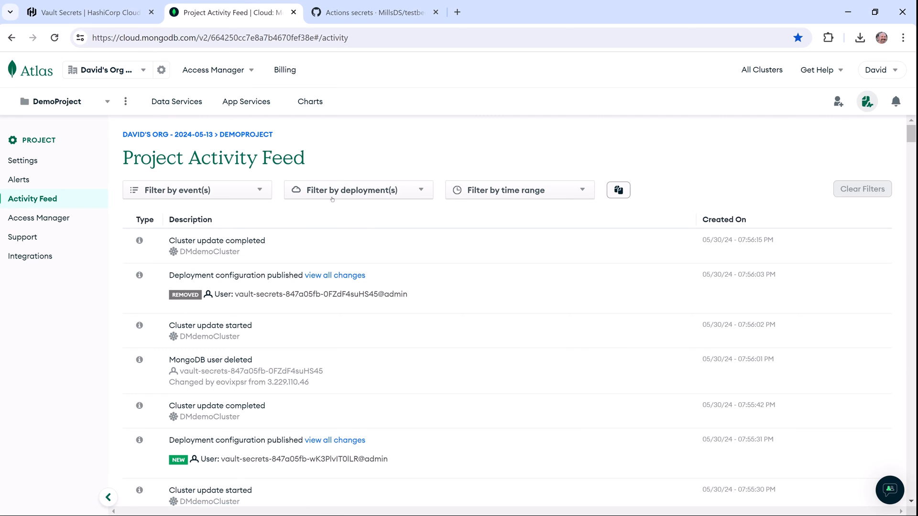
scroll("down", 3)
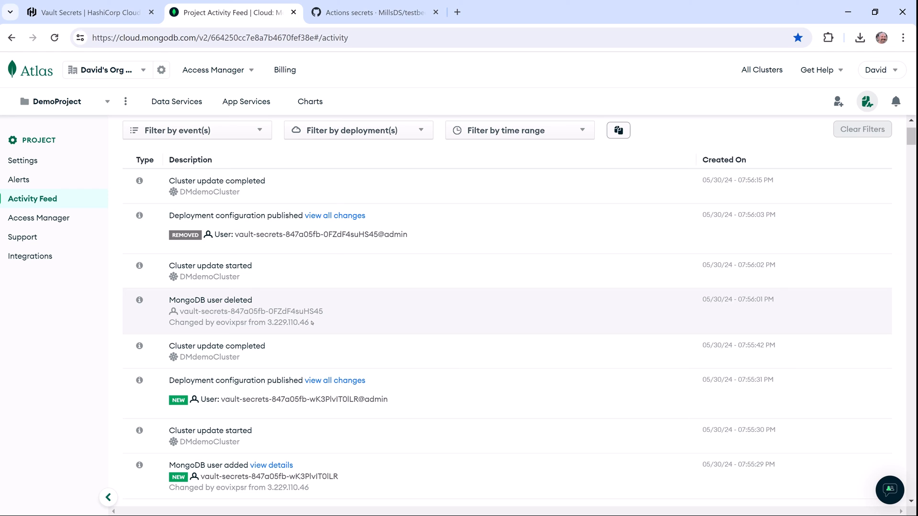
scroll("down", 3)
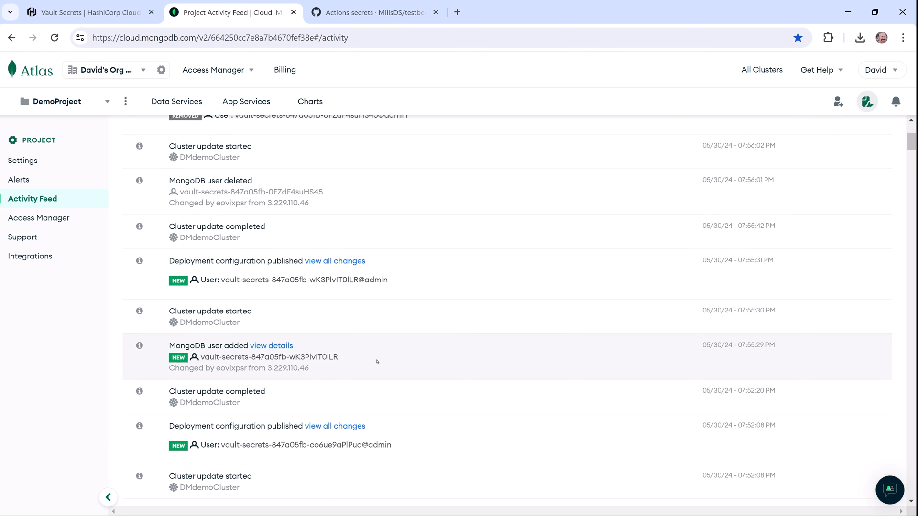
mouse_move(325, 365)
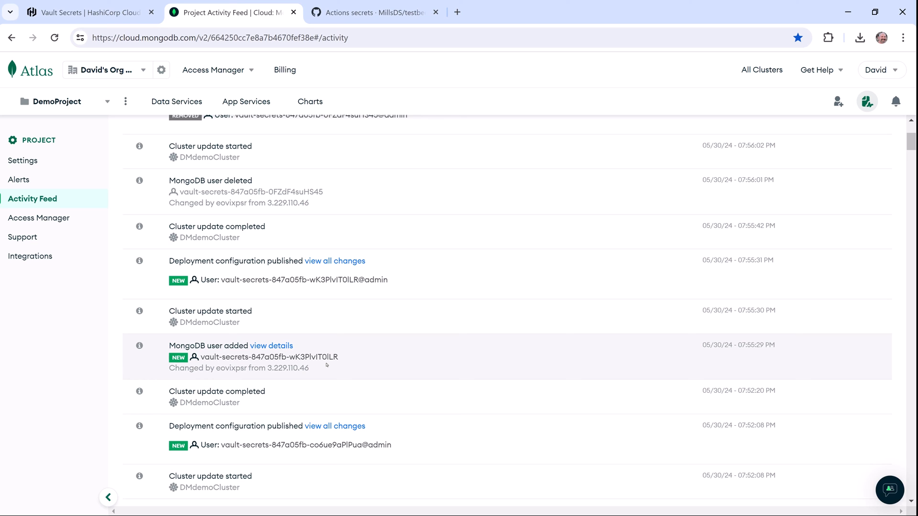
View sample-app's Integrations, showing GitHub Actions active with one sync
left_click(91, 13)
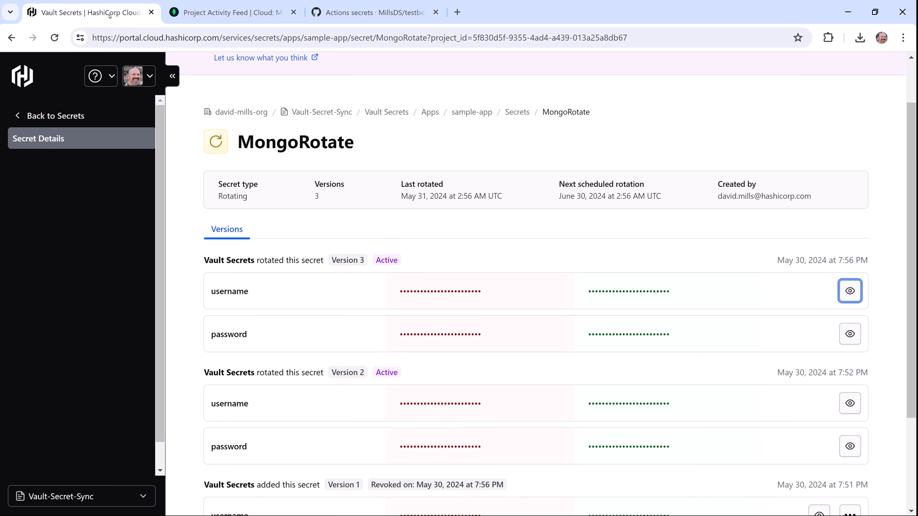
mouse_move(471, 112)
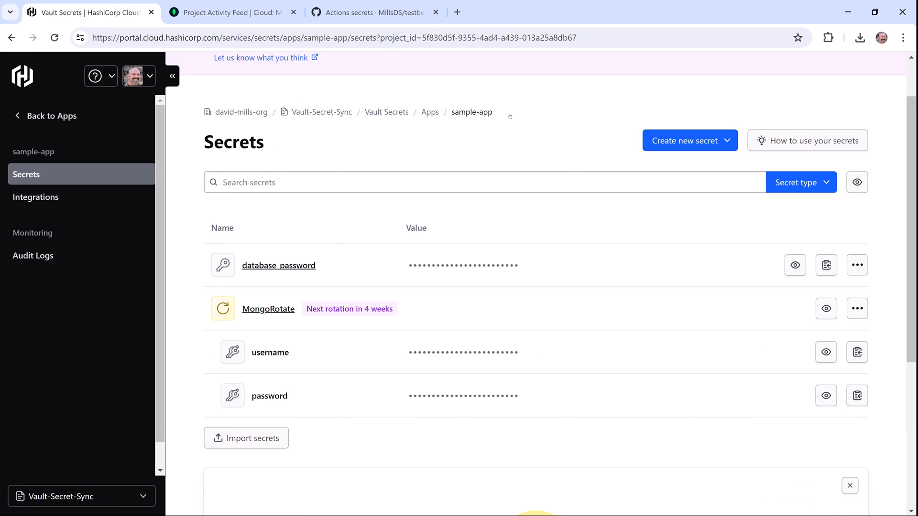
mouse_move(169, 176)
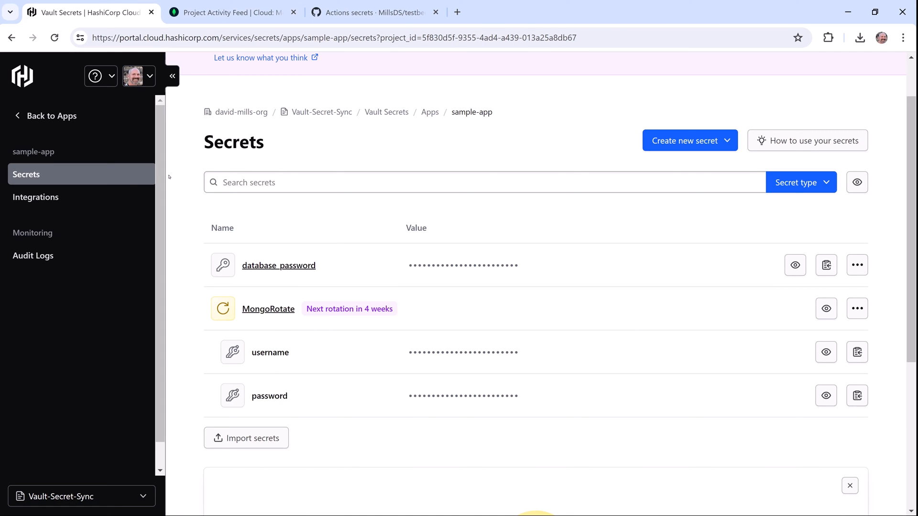
left_click(36, 197)
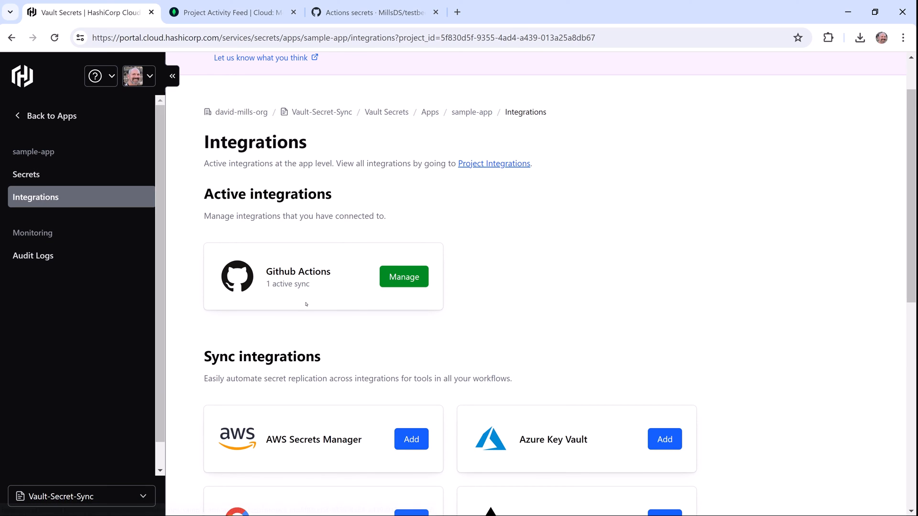
mouse_move(610, 296)
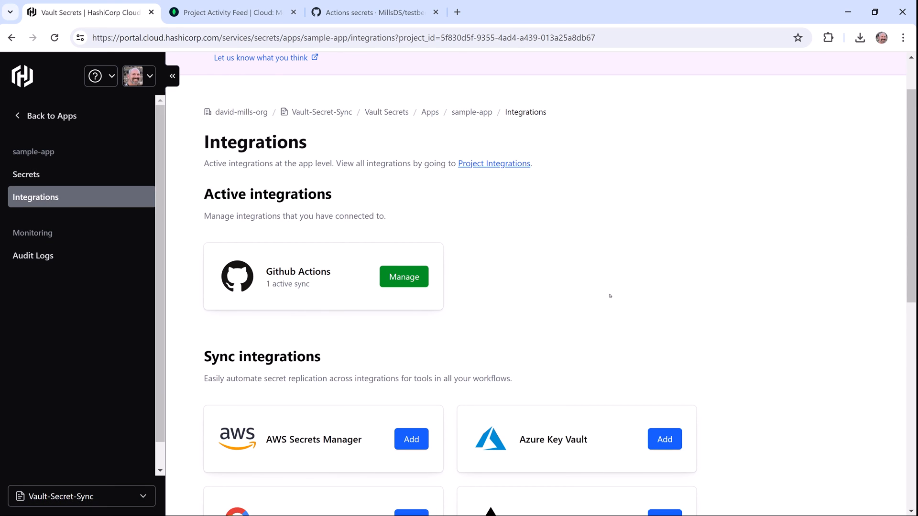
scroll("down", 3)
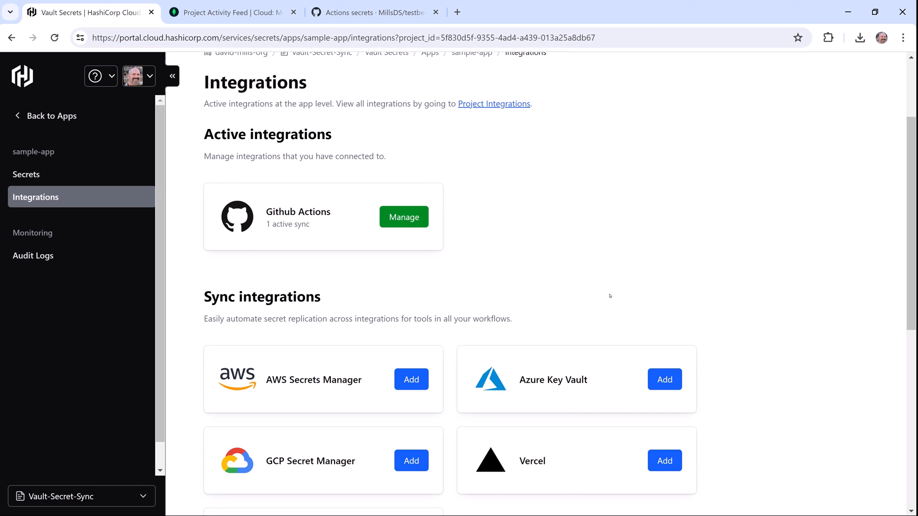
mouse_move(730, 366)
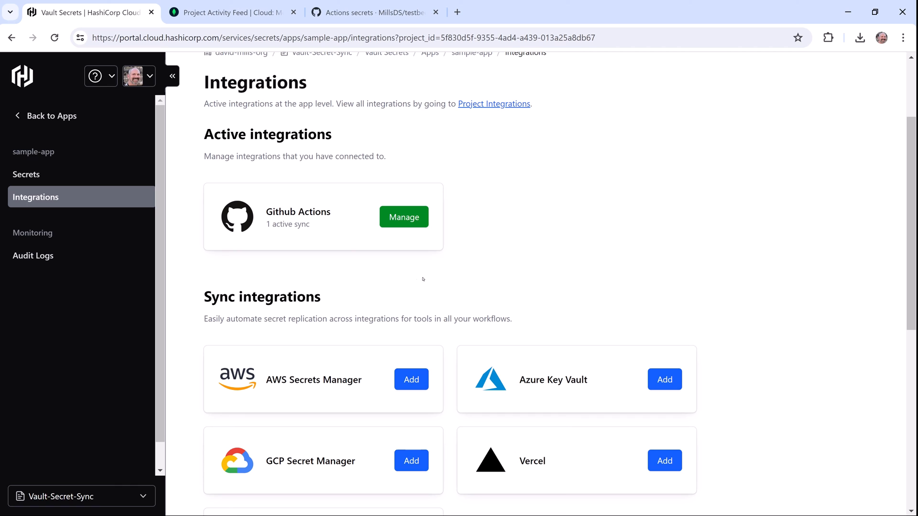
mouse_move(346, 241)
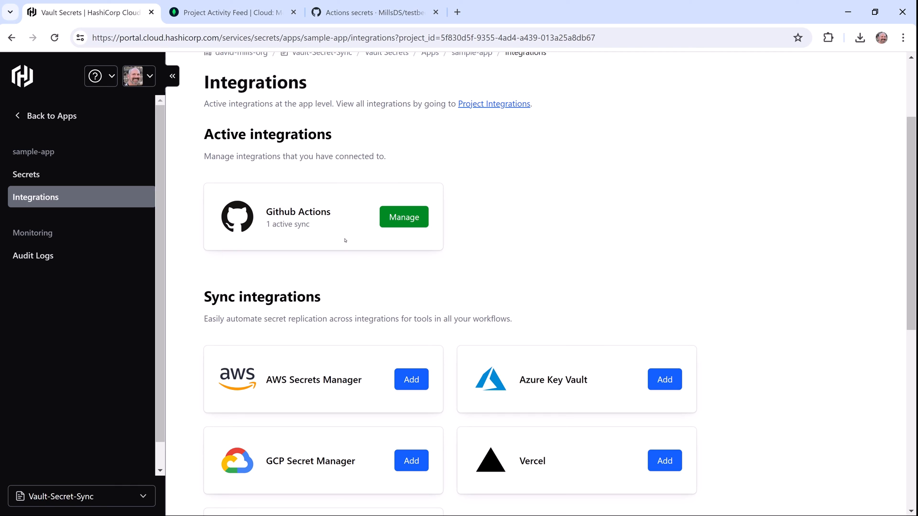
Confirm testbed1 lists freshly updated MONGOROTATE_PASSWORD and MONGOROTATE_USERNAME, then return to Vault Secrets
left_click(378, 13)
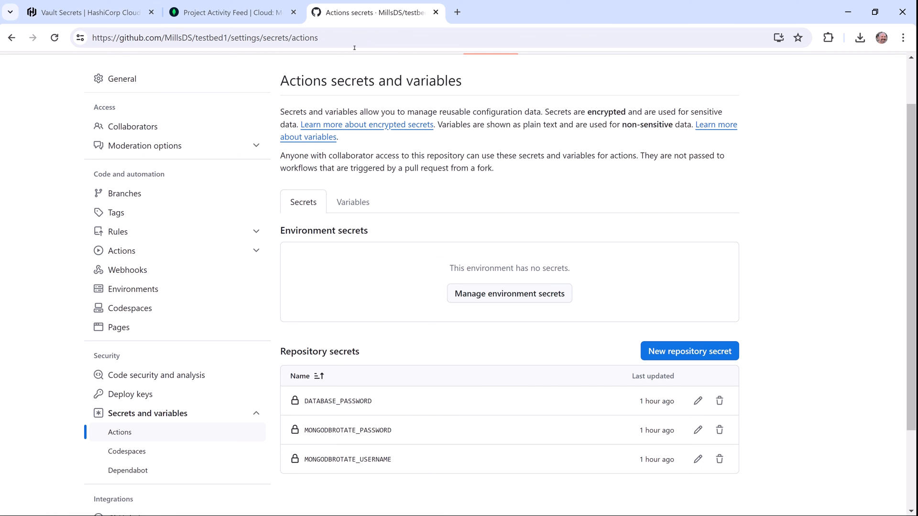
mouse_move(606, 430)
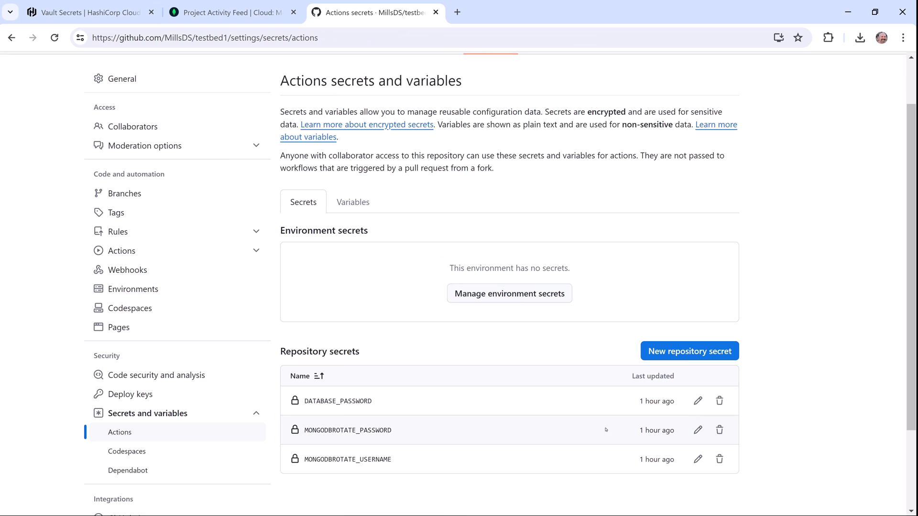
mouse_move(476, 356)
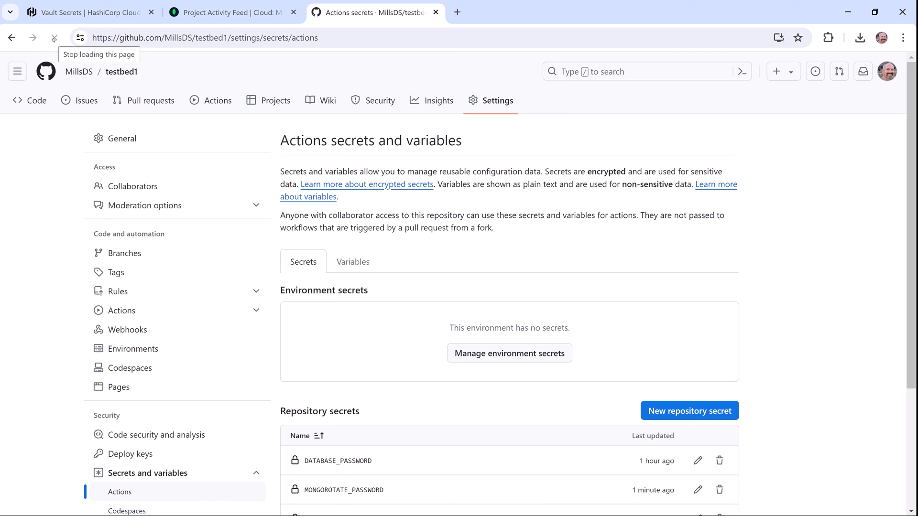
scroll("down", 3)
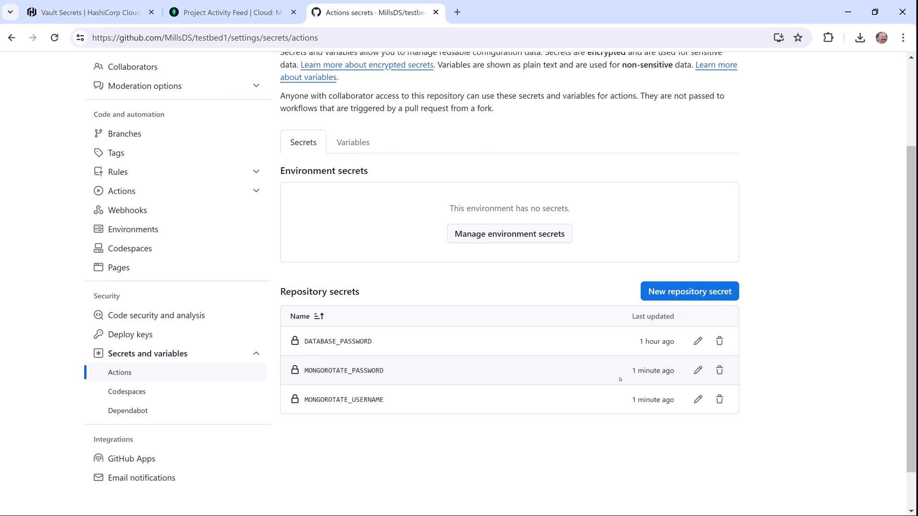
mouse_move(619, 400)
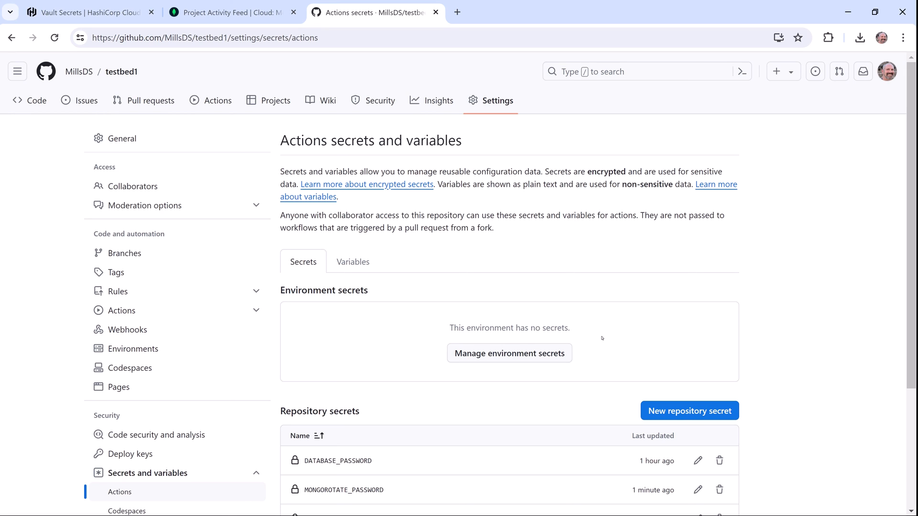
left_click(86, 12)
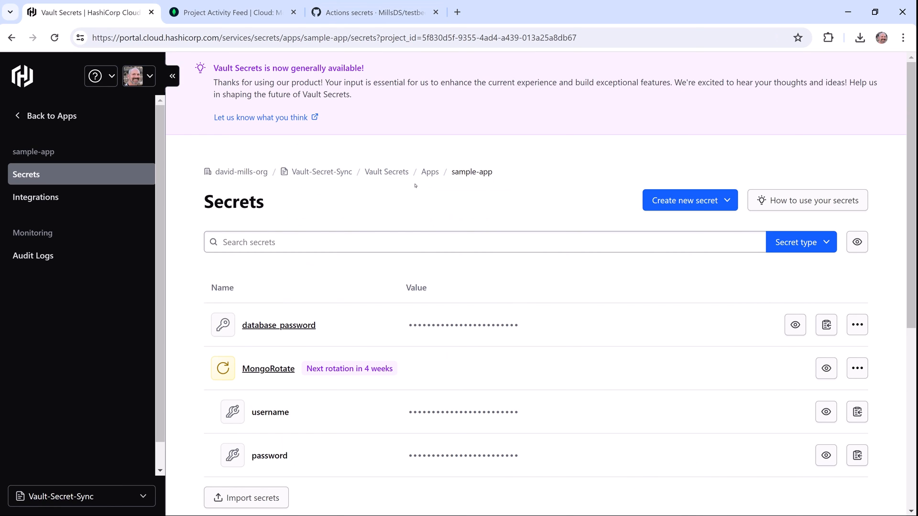
Return to the Apps list showing sample-app with 2 secrets and 1 sync integration
left_click(430, 172)
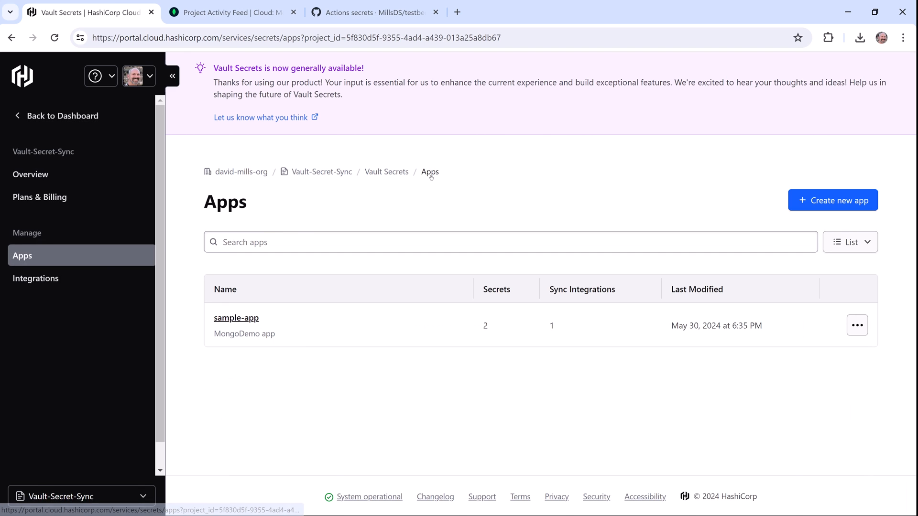
mouse_move(489, 187)
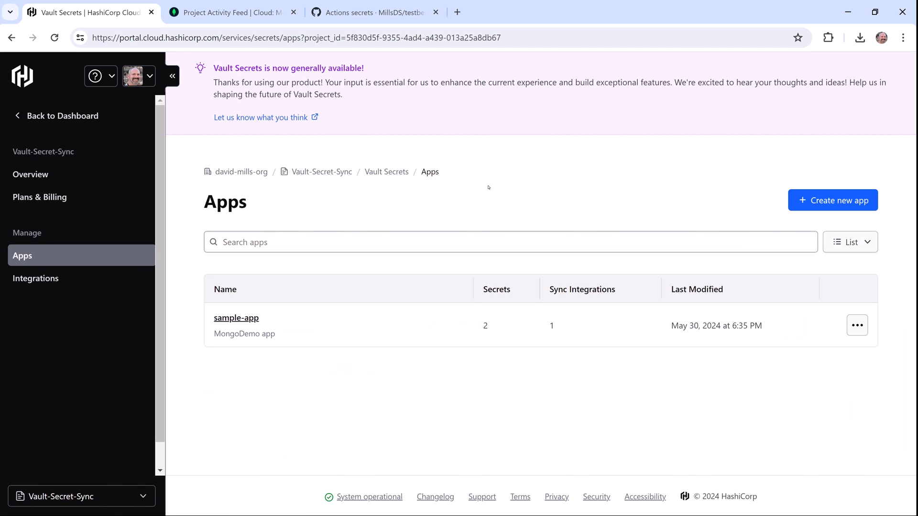